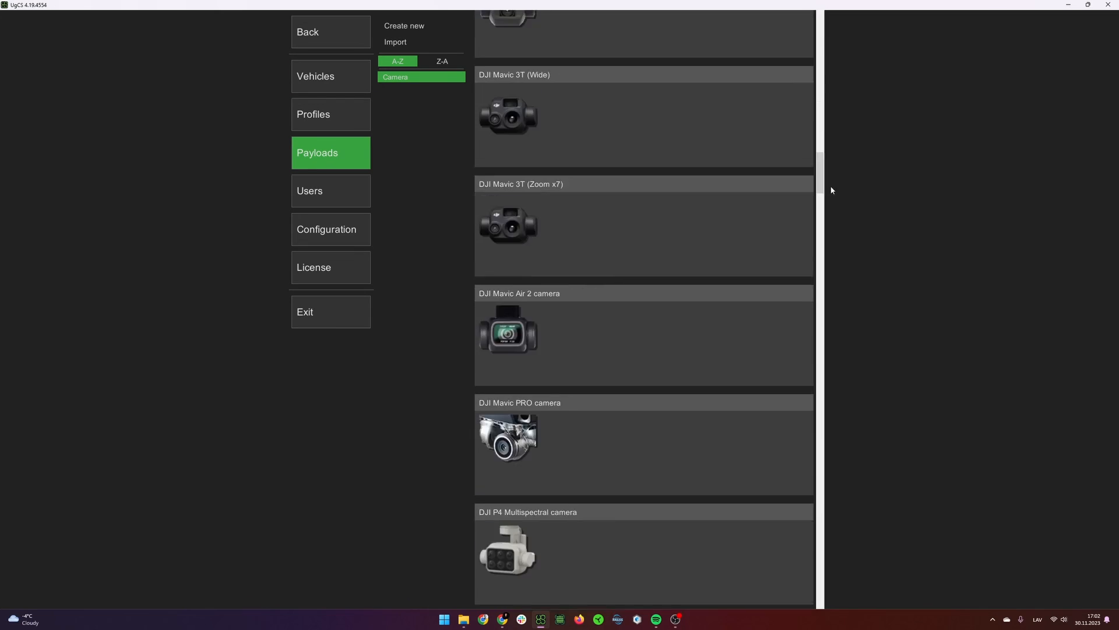
Show the DJI Matrice 350 RTK profile's payloads, including the DJI Zenmuse L2.
scroll("down", 3)
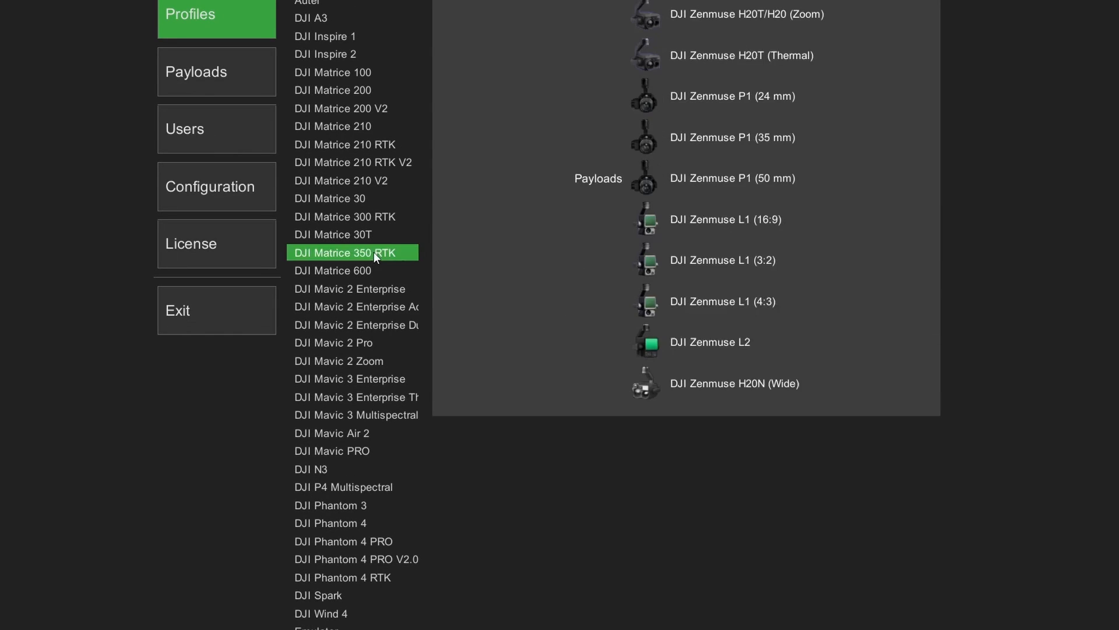
left_click(346, 217)
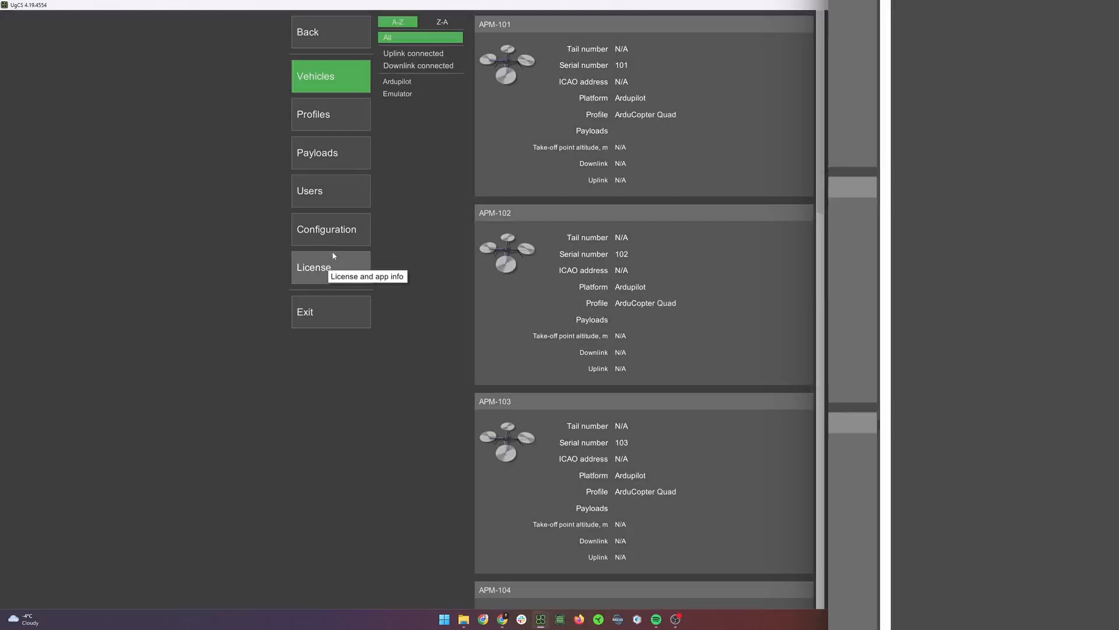
mouse_move(319, 120)
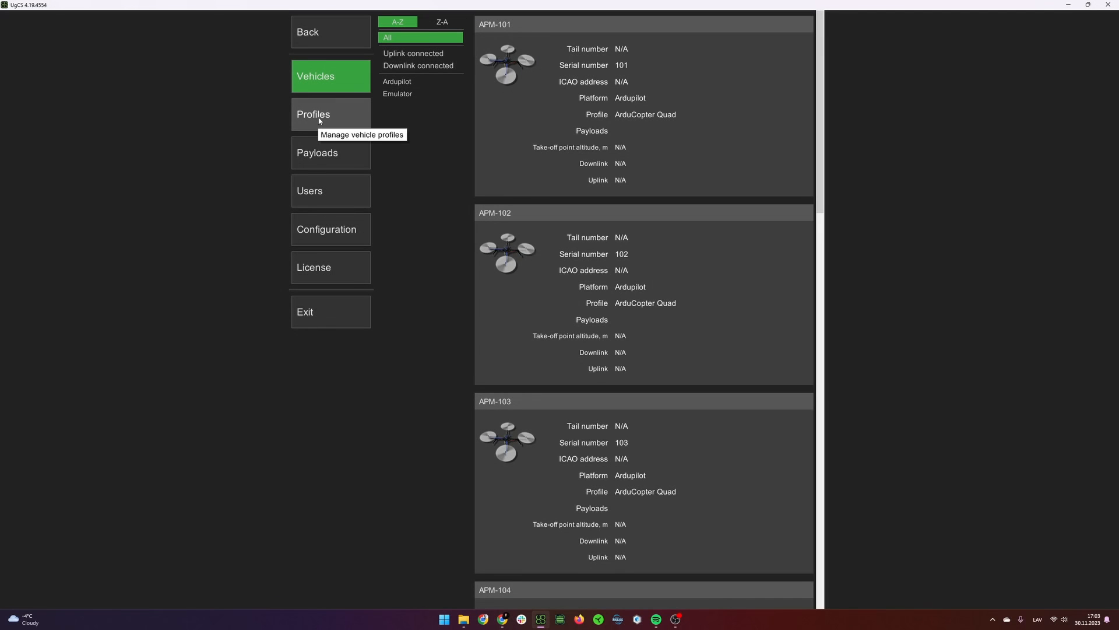
Expand the ArduCopter Hexa profile to reveal its battery, GPS and telemetry settings.
left_click(330, 115)
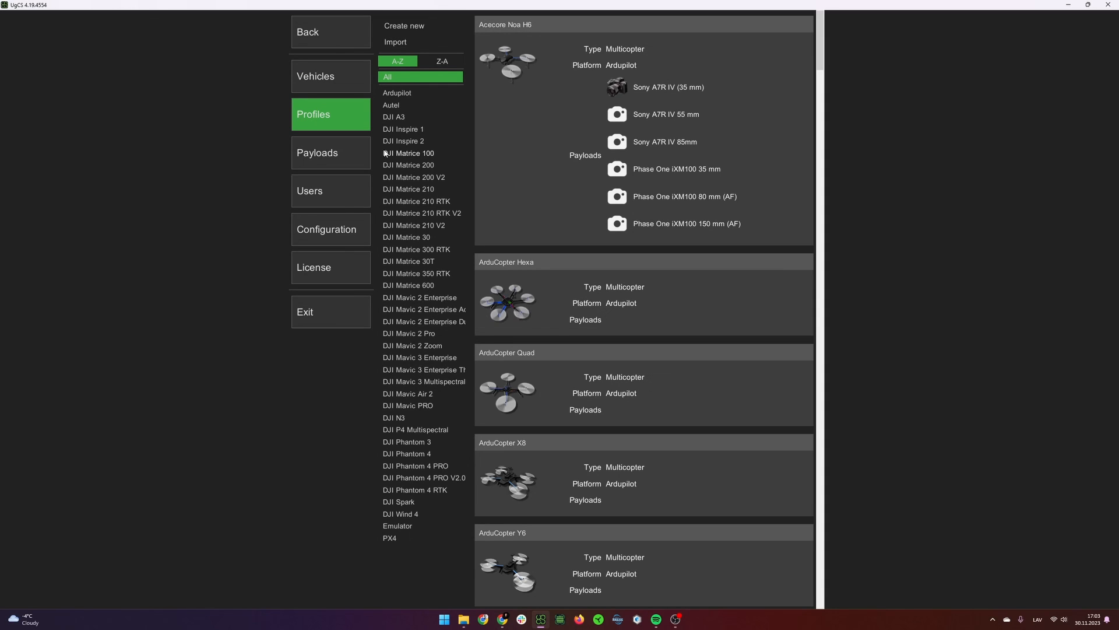
left_click(330, 152)
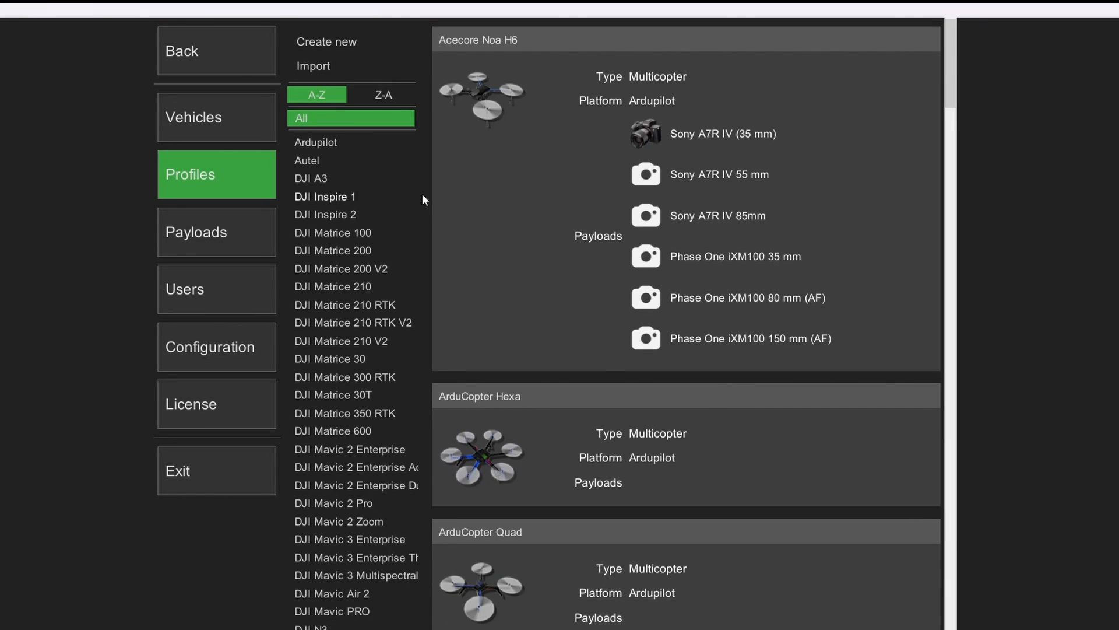
left_click(479, 396)
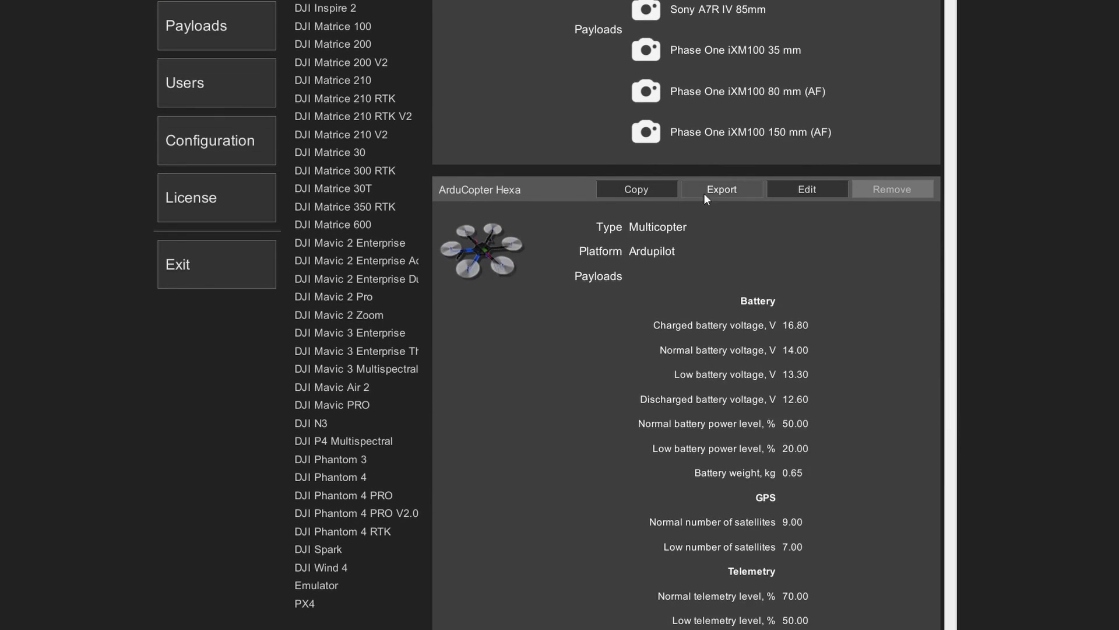
mouse_move(727, 195)
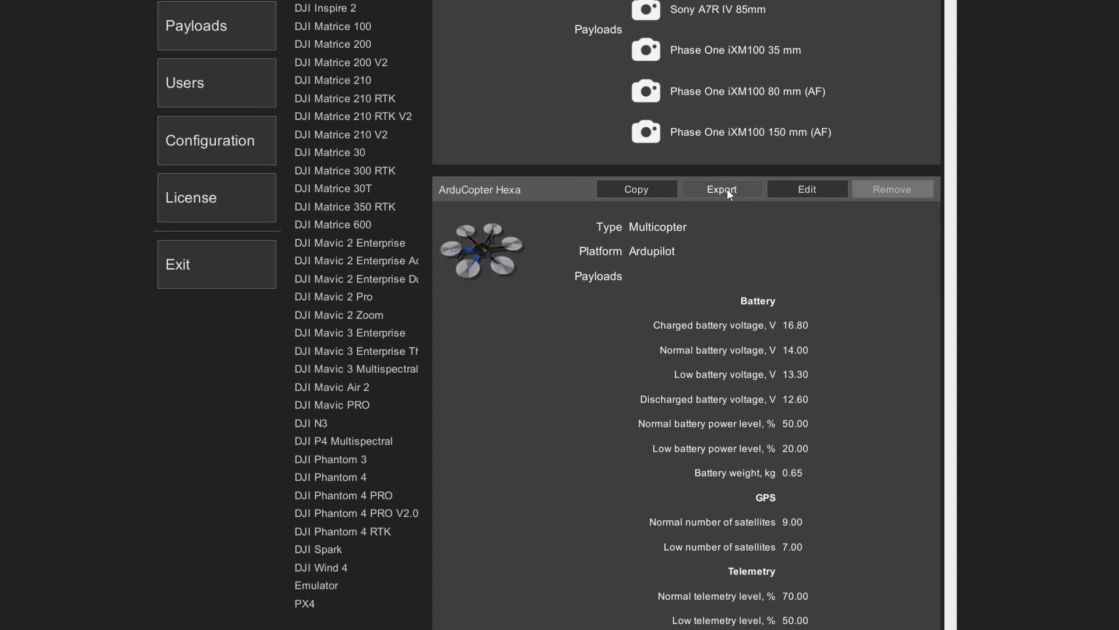
mouse_move(262, 371)
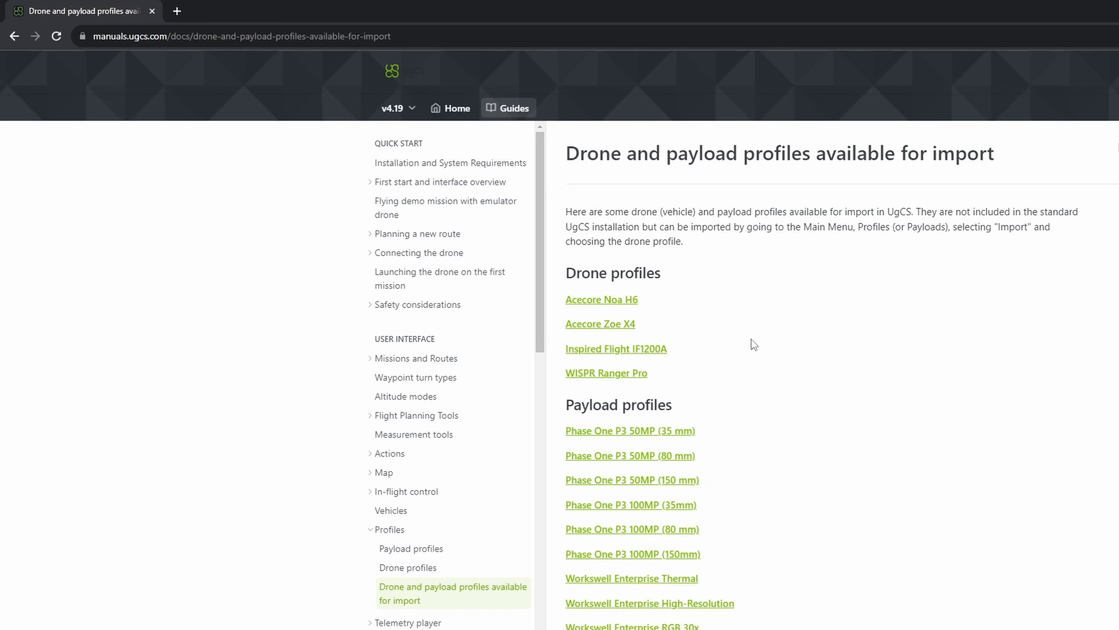
Download a Phase One payload profile from the manual's importable profiles page.
scroll("down", 3)
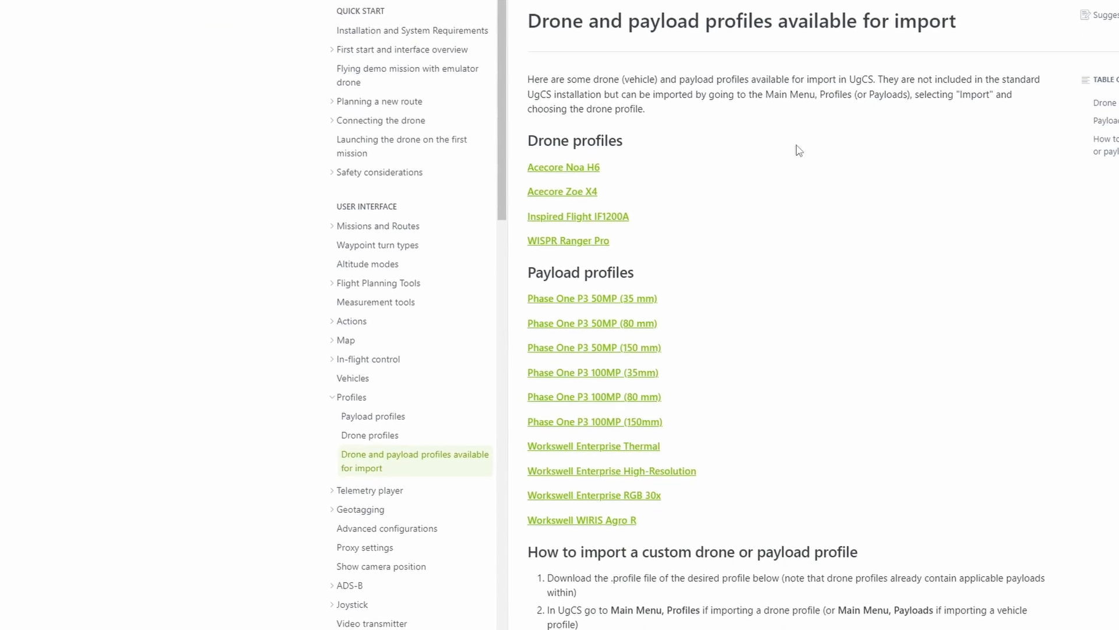
scroll("down", 3)
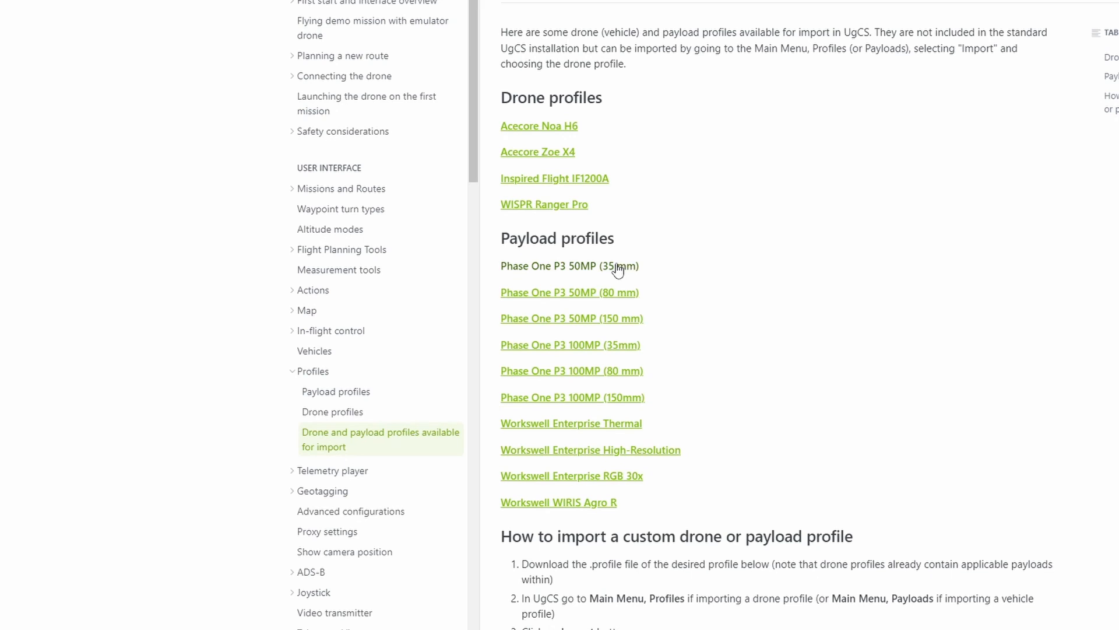
left_click(571, 317)
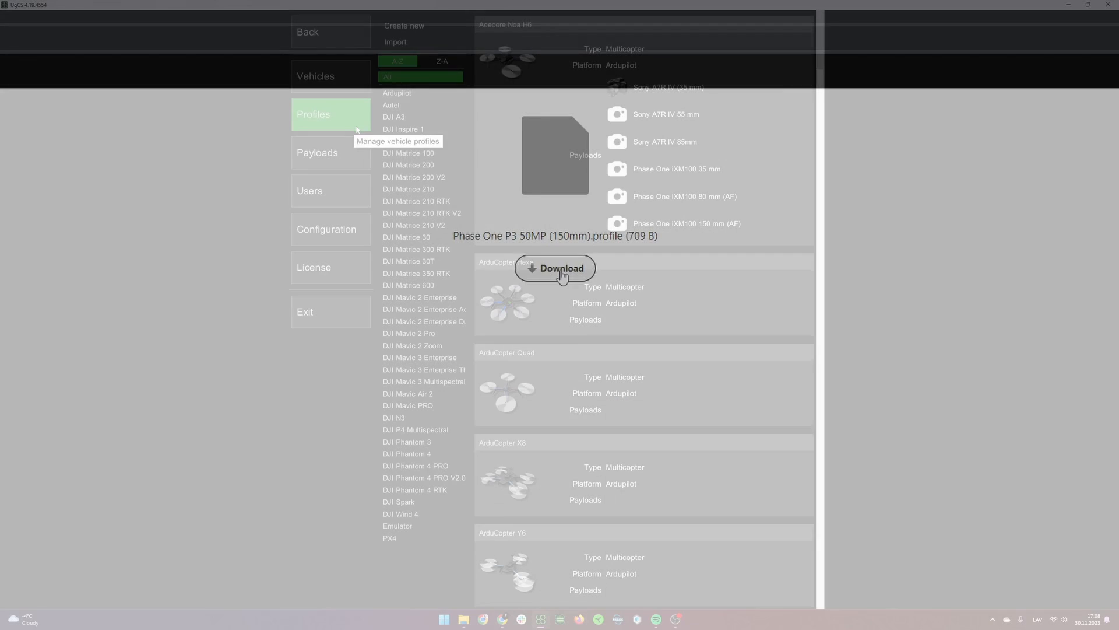
Add the Phase One iXM100 150 mm (AF) payload and show it among the route's camera choices.
left_click(416, 272)
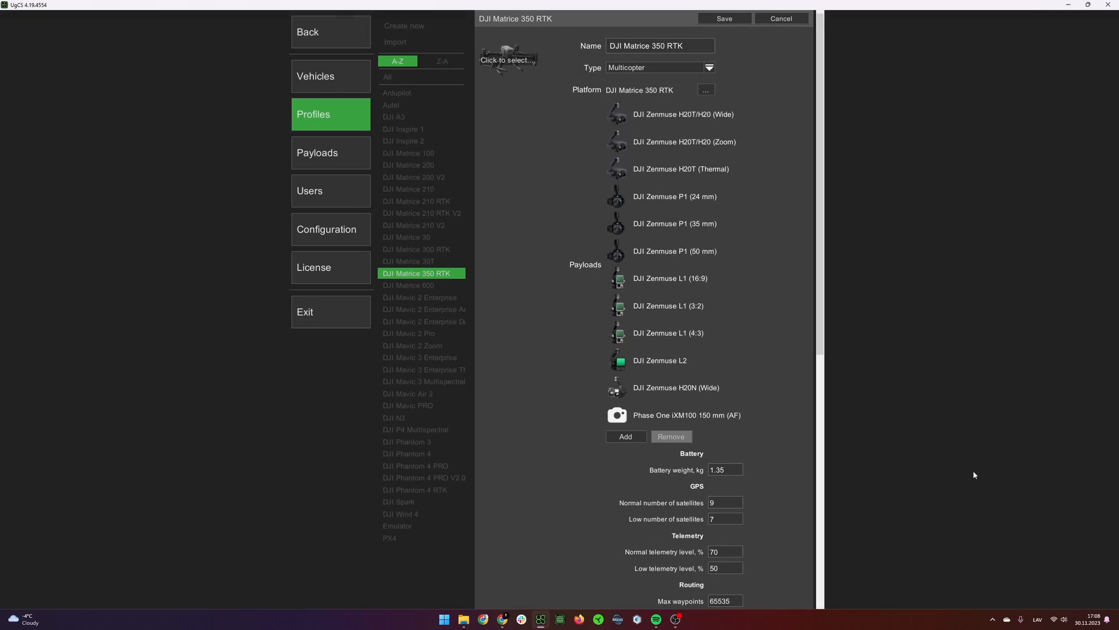
mouse_move(723, 18)
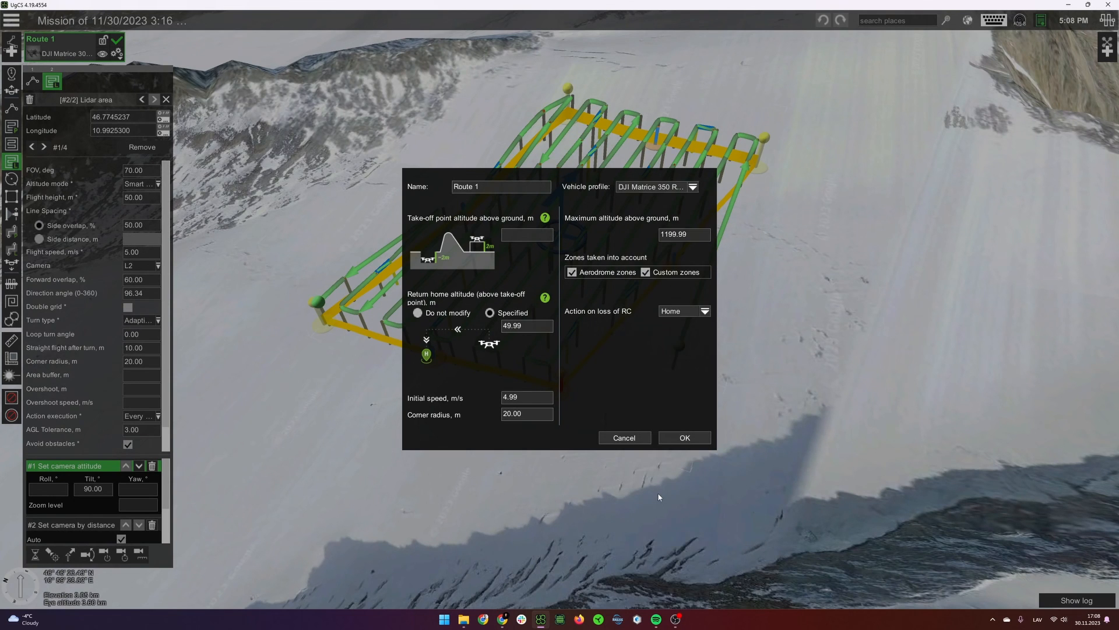
left_click(141, 265)
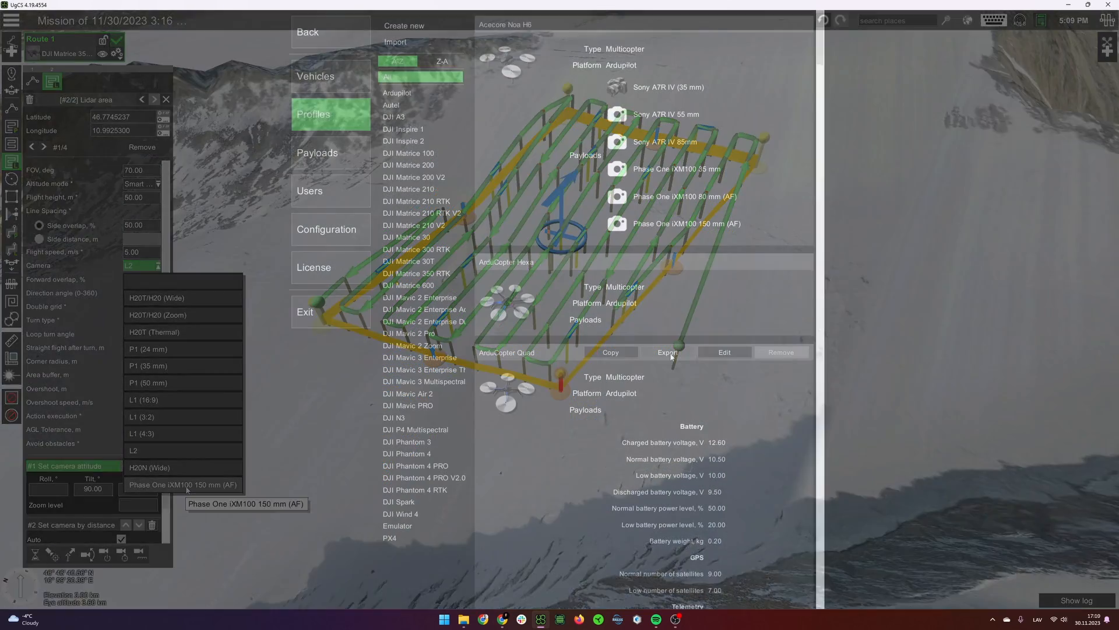
Copy the ArduCopter Quad profile under a new name and save the copy.
left_click(610, 352)
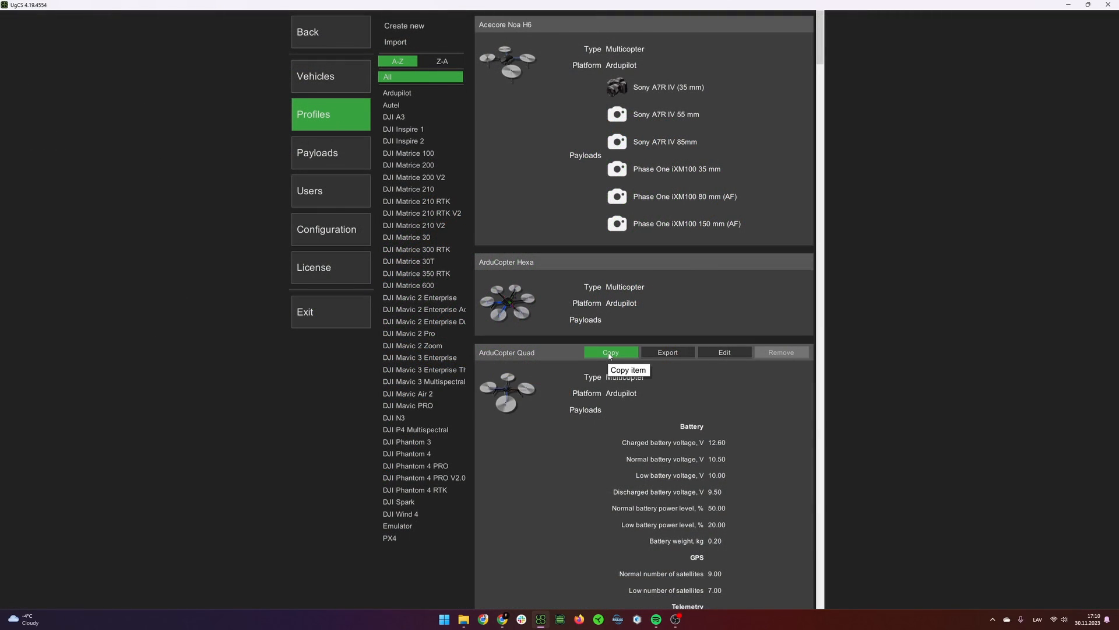
left_click(610, 352)
type("My custom")
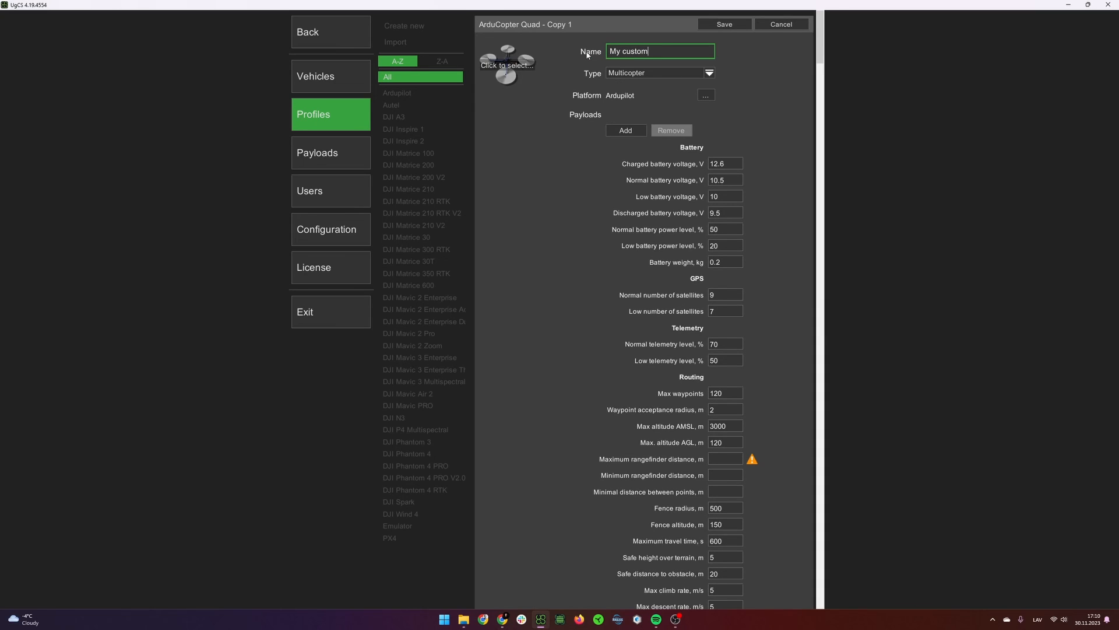
left_click(780, 23)
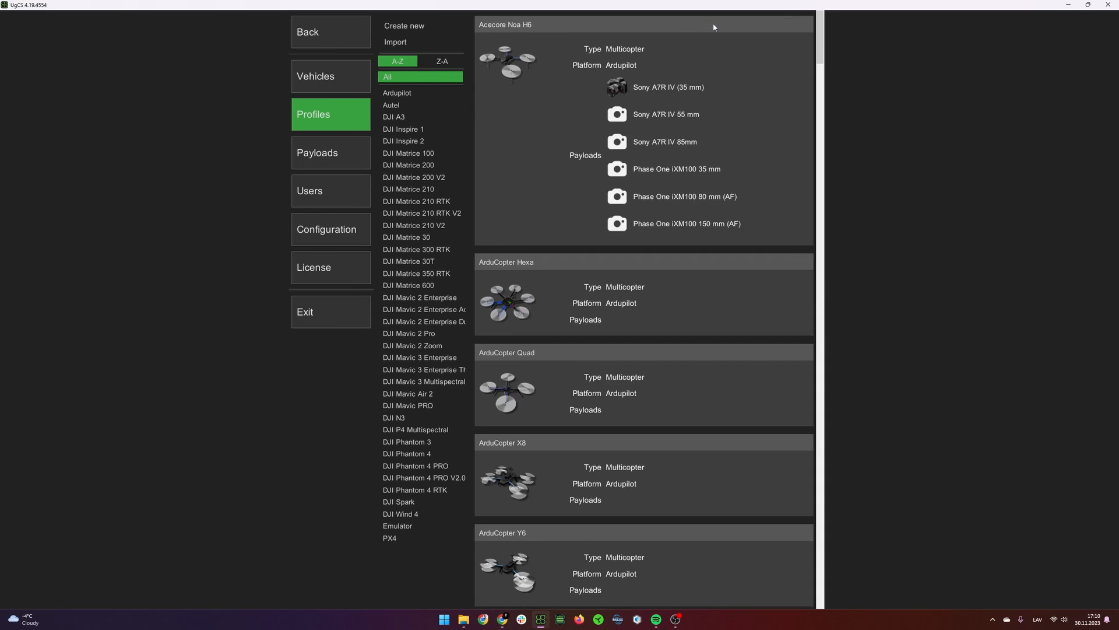
left_click(421, 92)
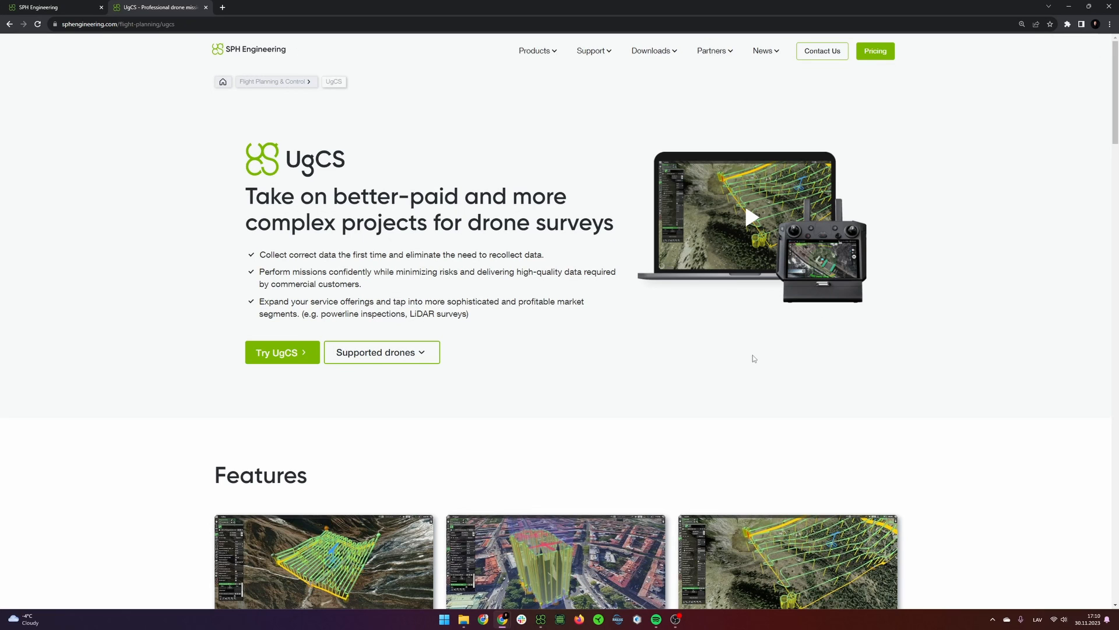
Scroll through Supported drones to the UgCS 4.19 downloads and release notes.
scroll("down", 3)
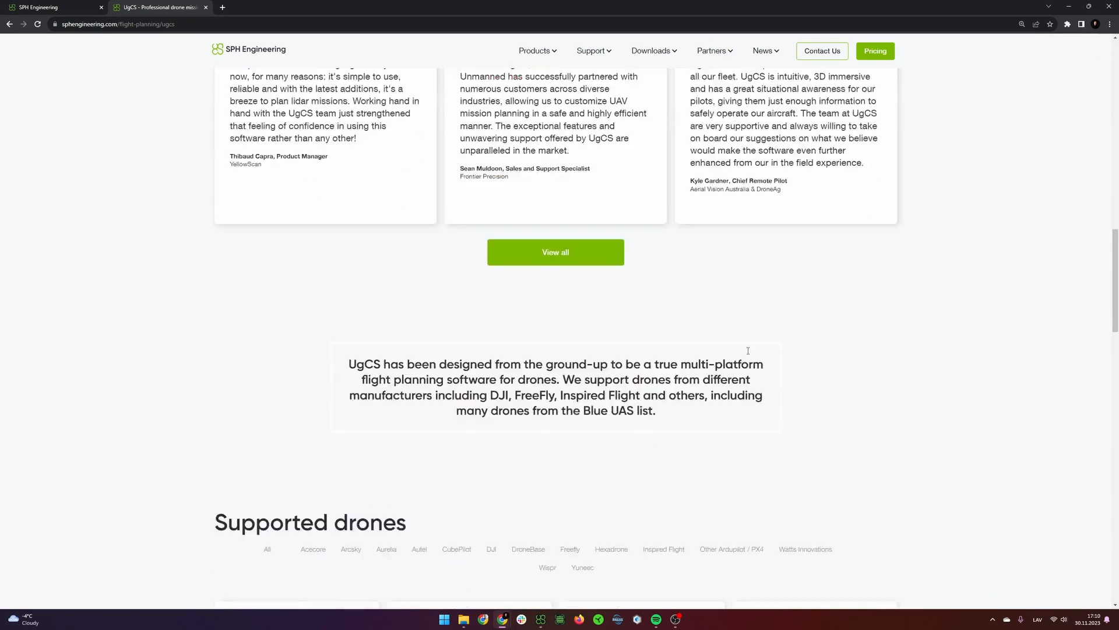
scroll("down", 3)
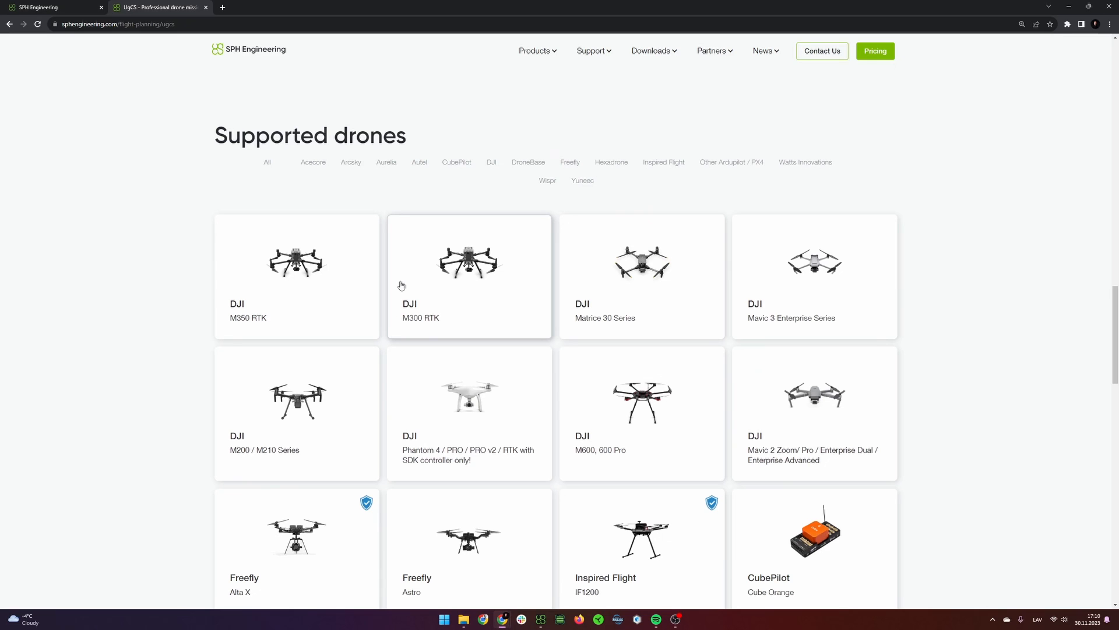
mouse_move(386, 233)
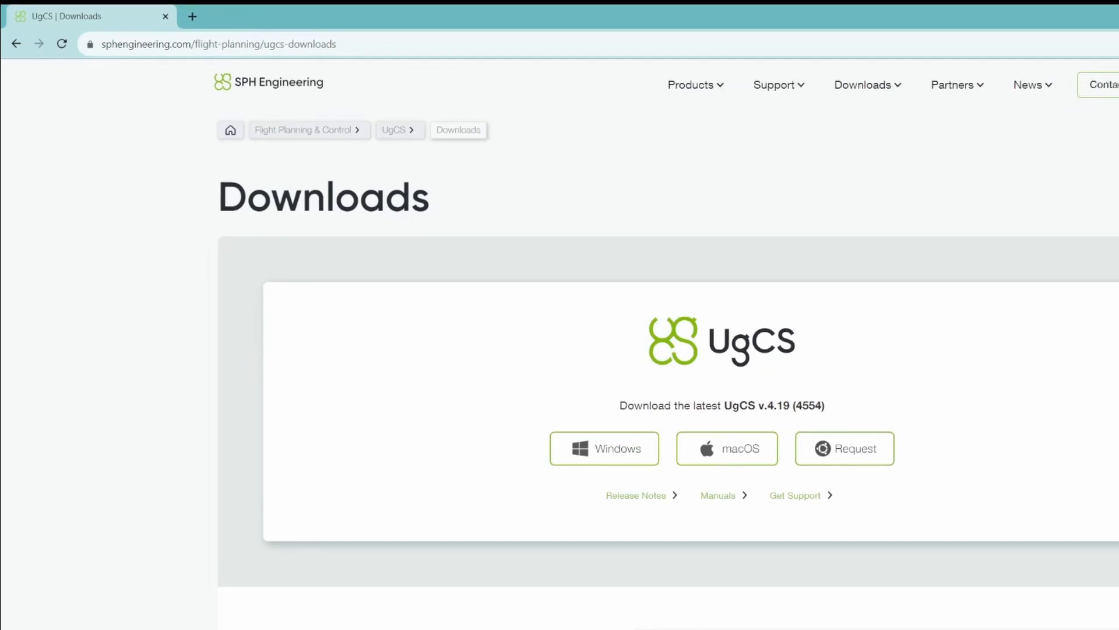
scroll("down", 3)
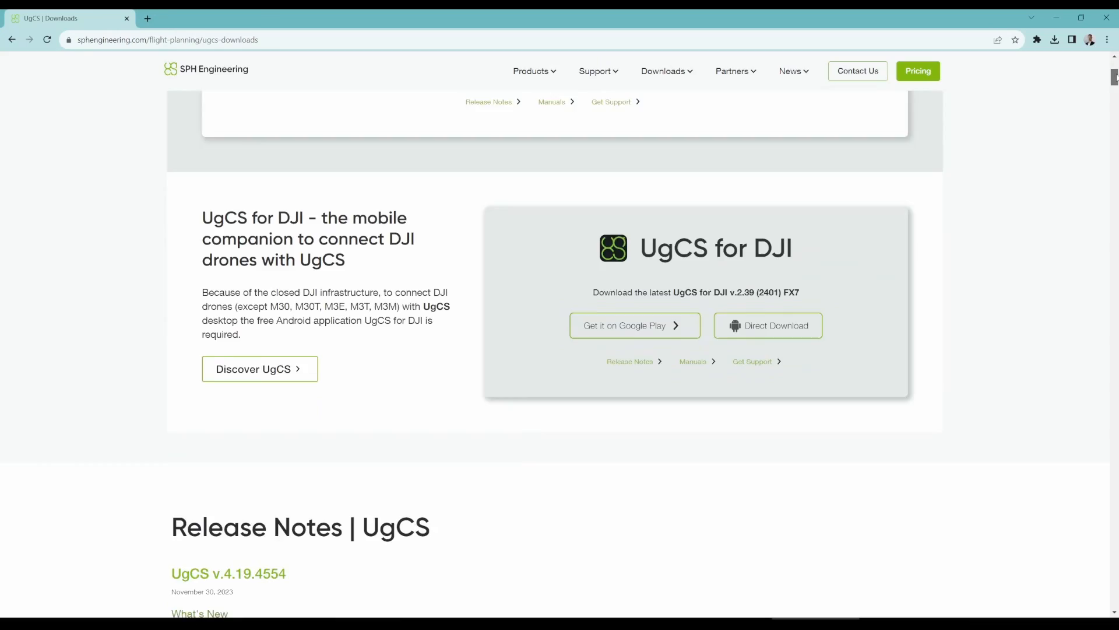
scroll("down", 3)
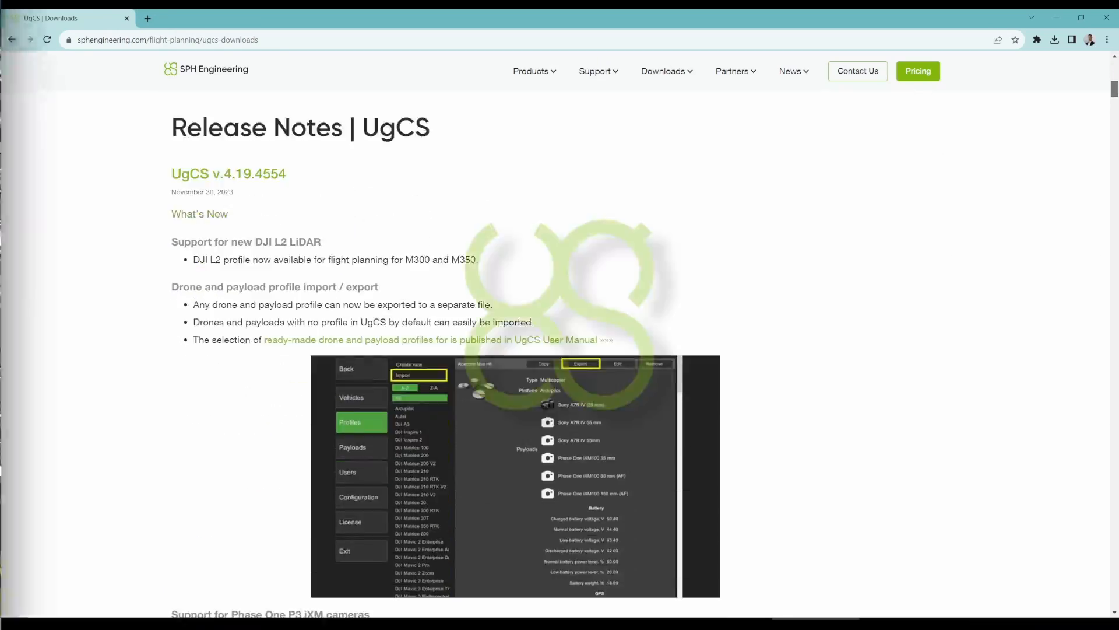